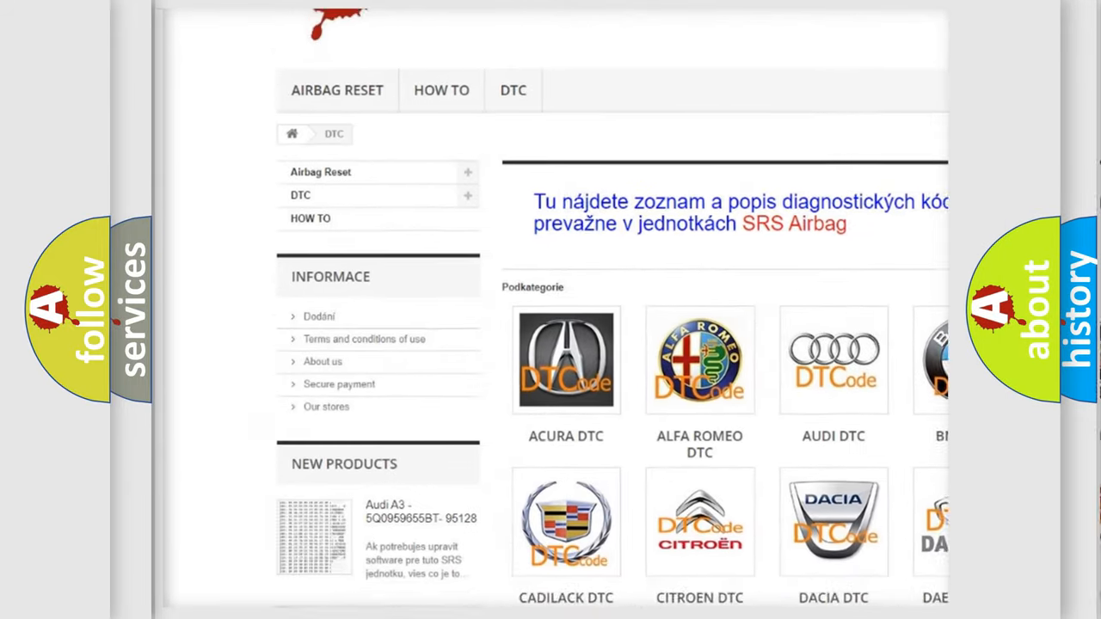
pyautogui.scroll(-3)
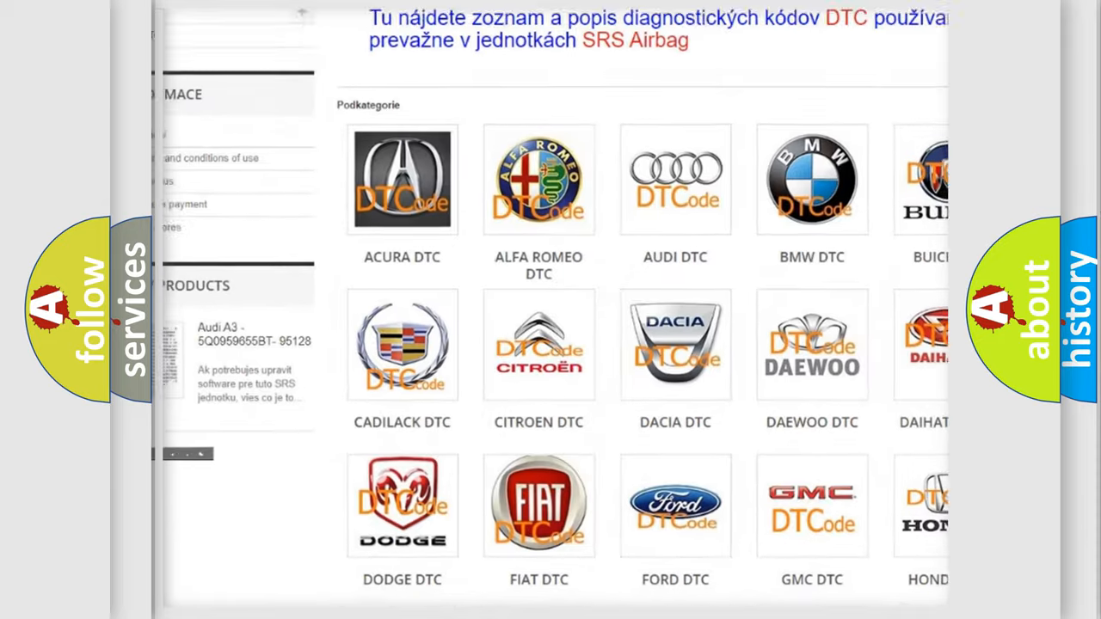
pyautogui.scroll(-3)
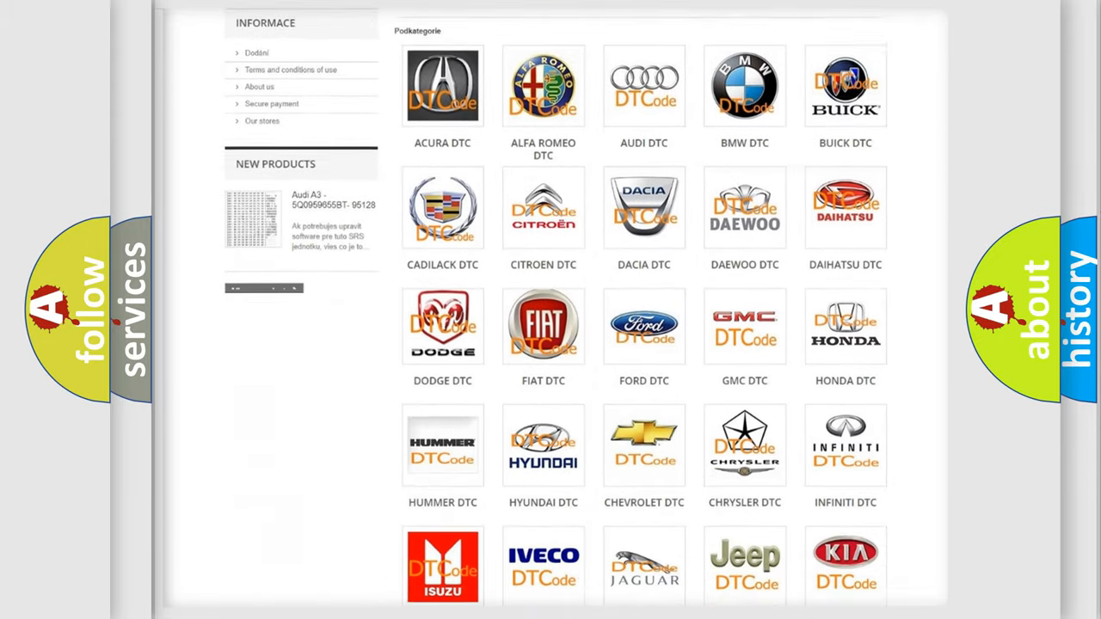
pyautogui.scroll(-3)
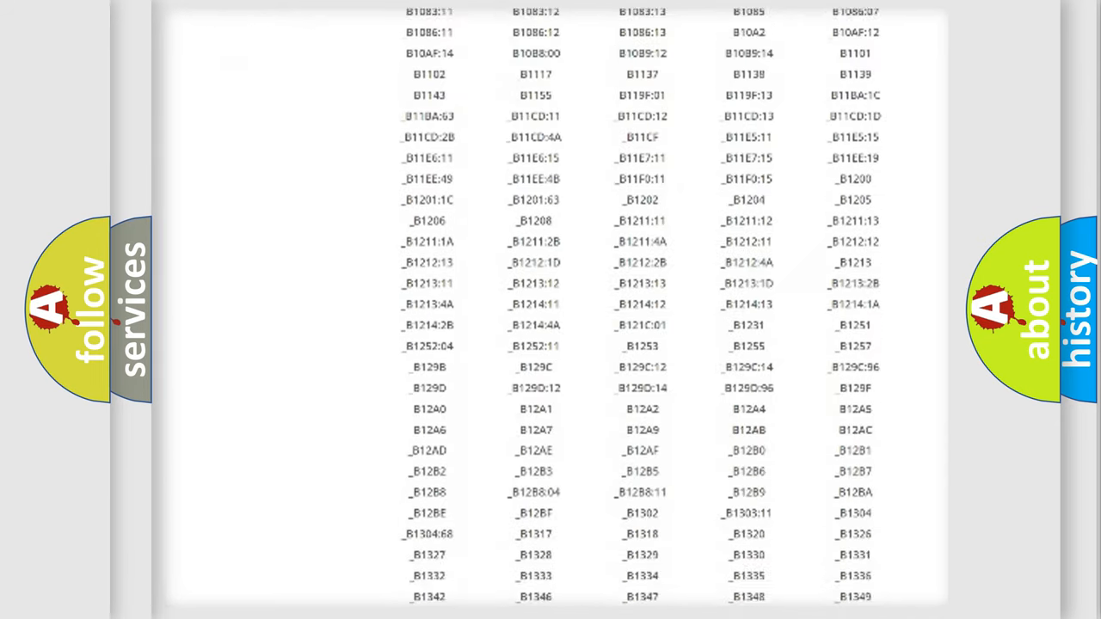
pyautogui.scroll(-3)
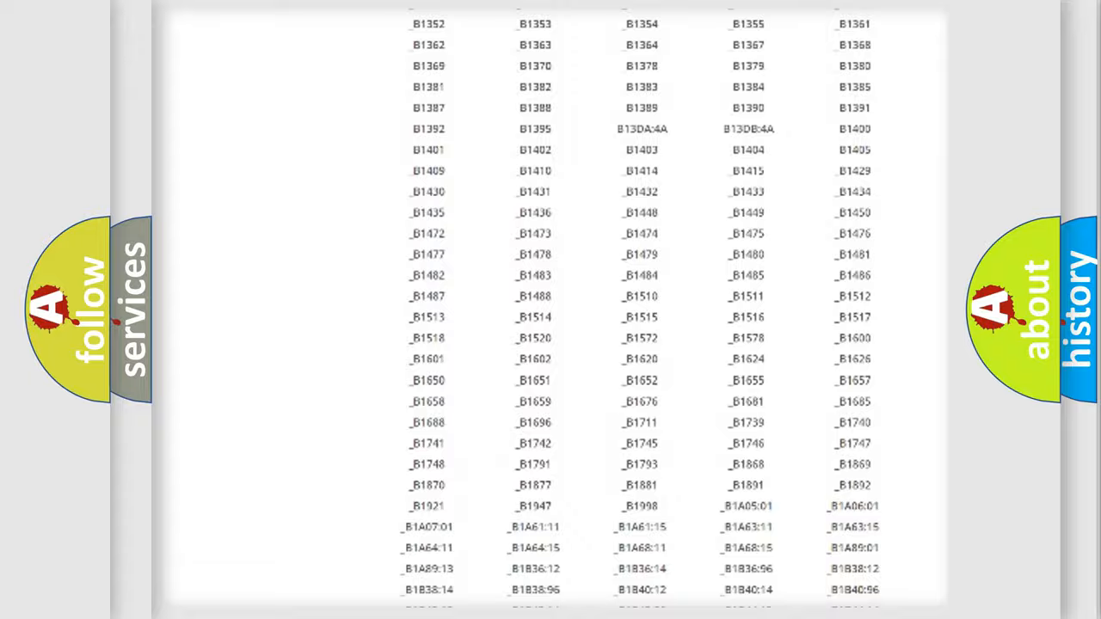